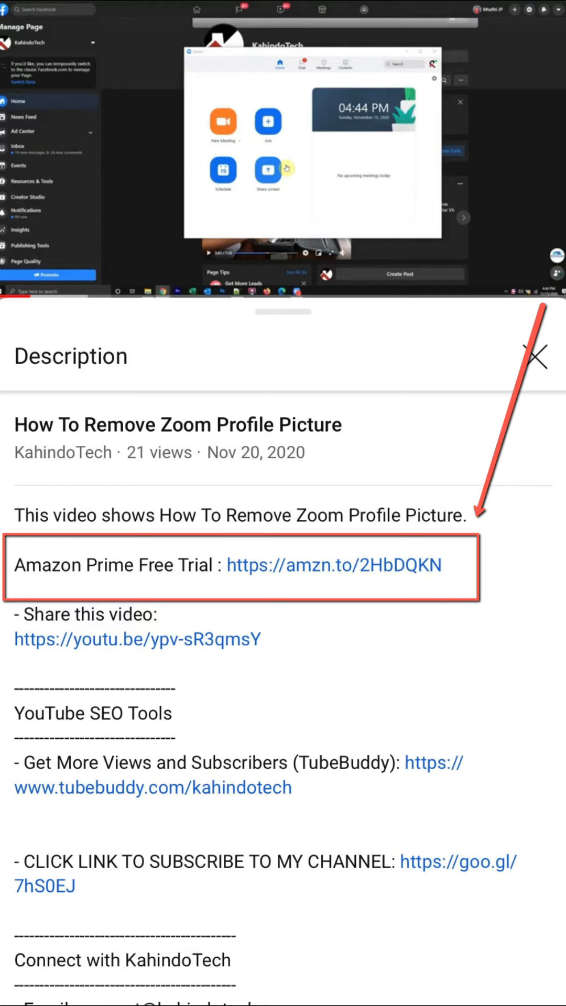
Leave the YouTube video description and return to the iPhone home screen.
click(334, 566)
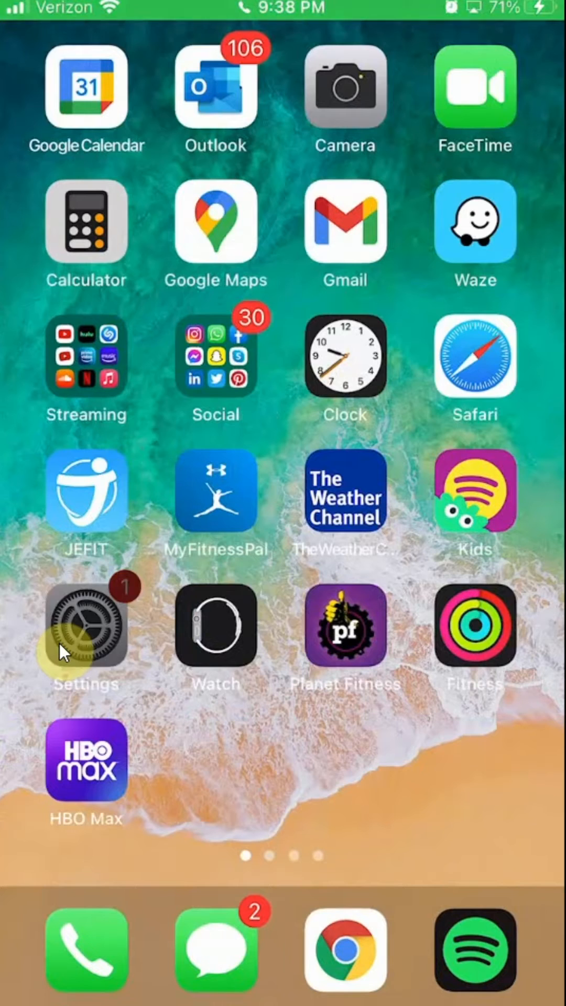
Search Settings for 'Zoom' and open the Zoom app's permissions page.
click(85, 625)
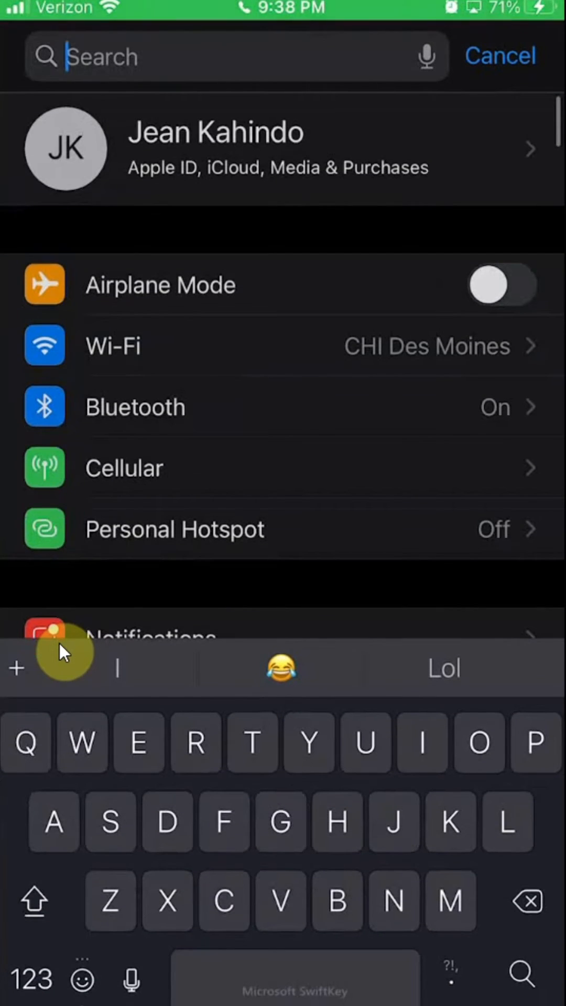
text(Zoo)
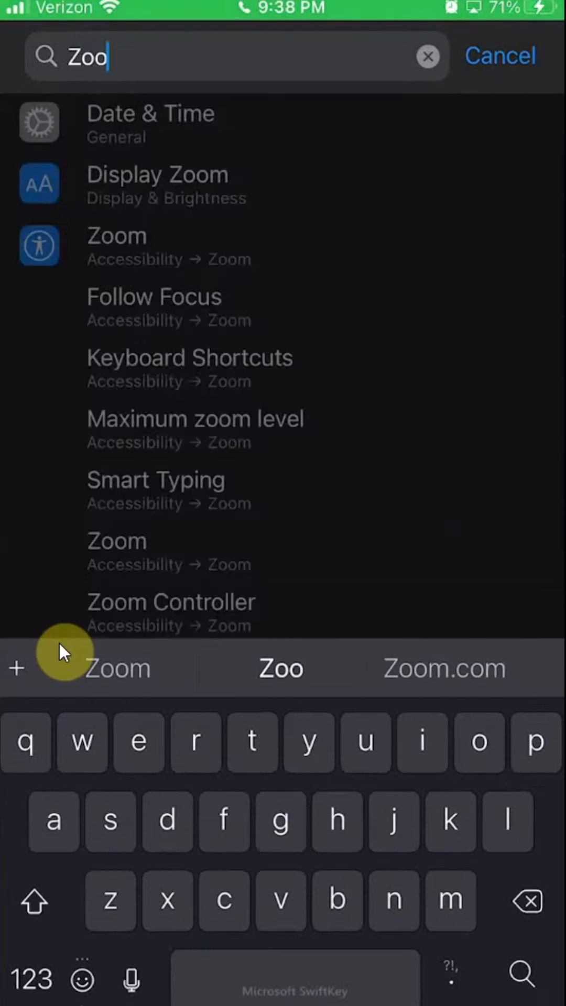
text(m)
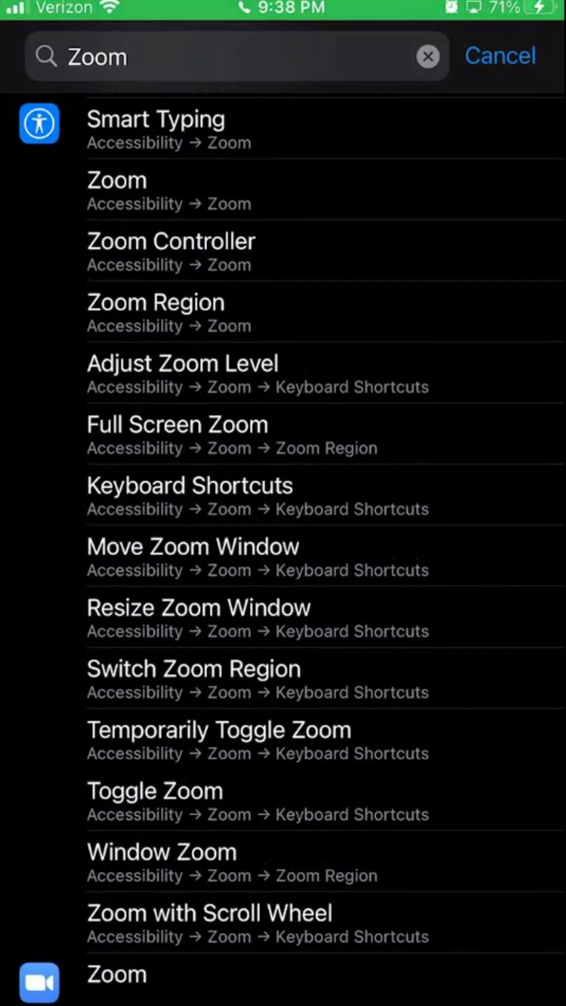
click(116, 974)
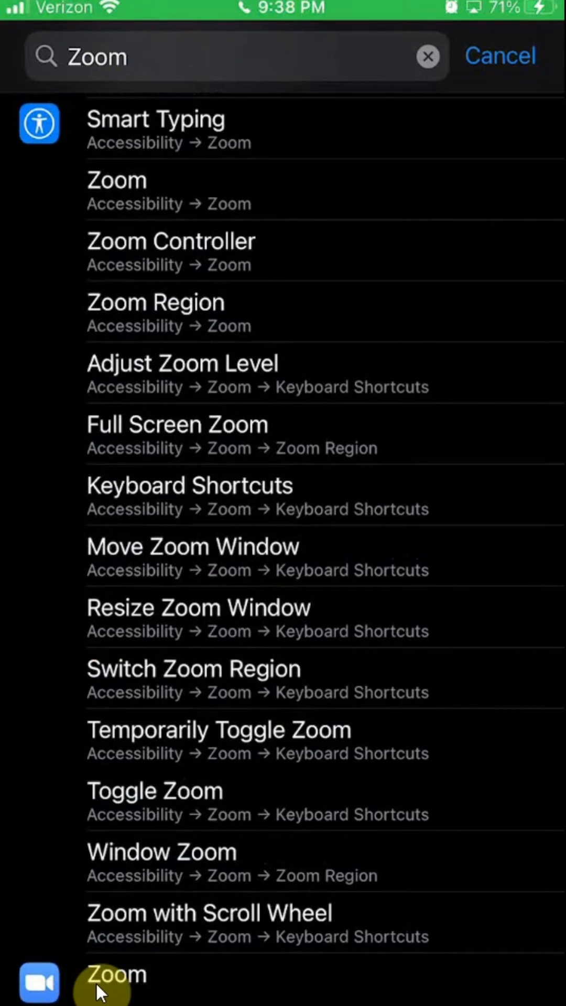
click(115, 976)
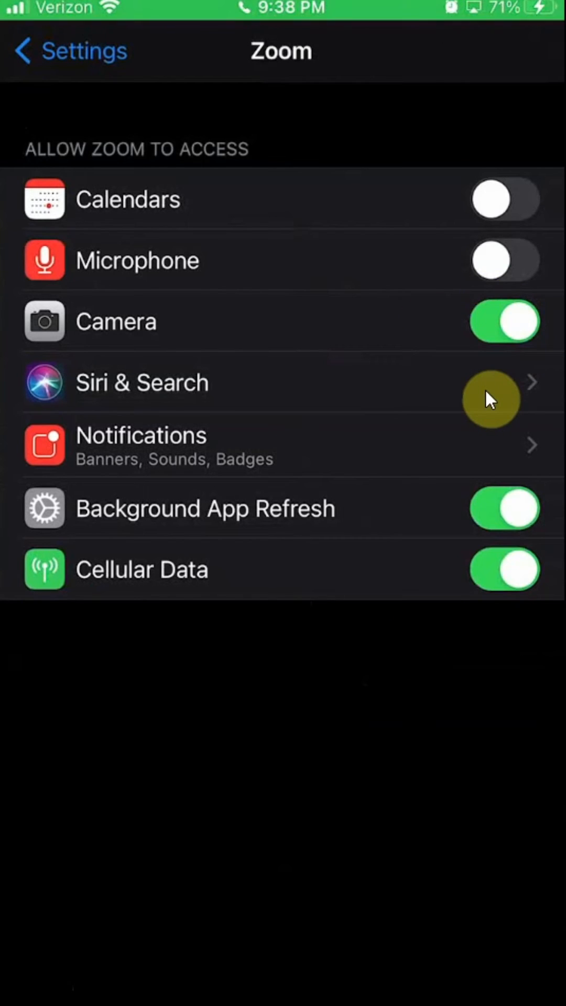
With Camera allowed for Zoom, return to the home screen page holding the Zoom app.
key(home)
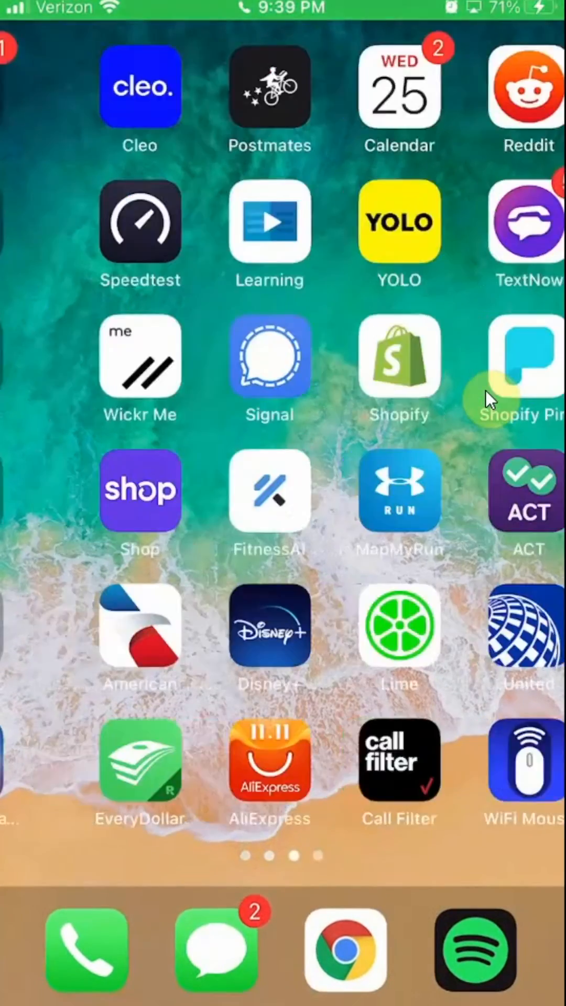
scroll(left, 3)
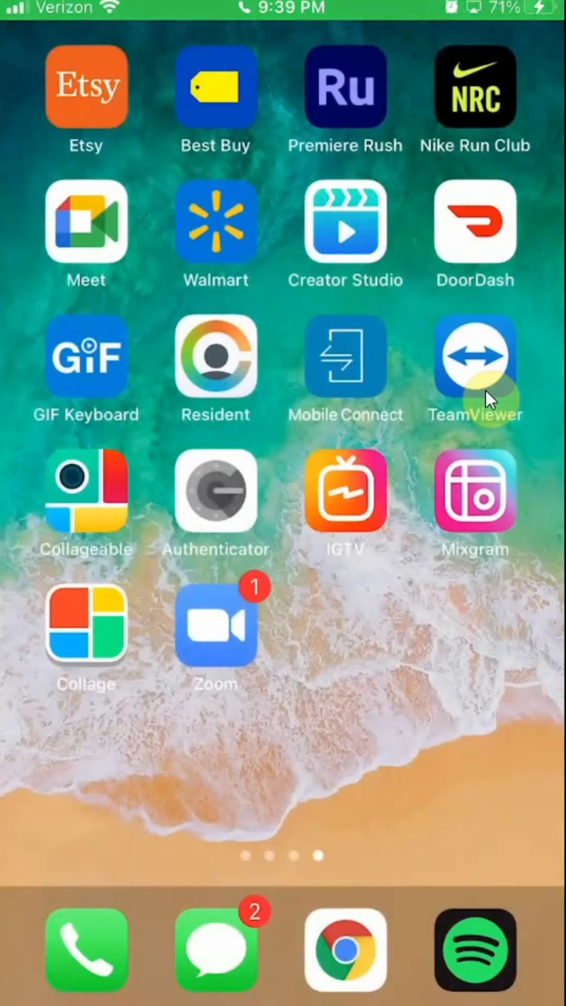